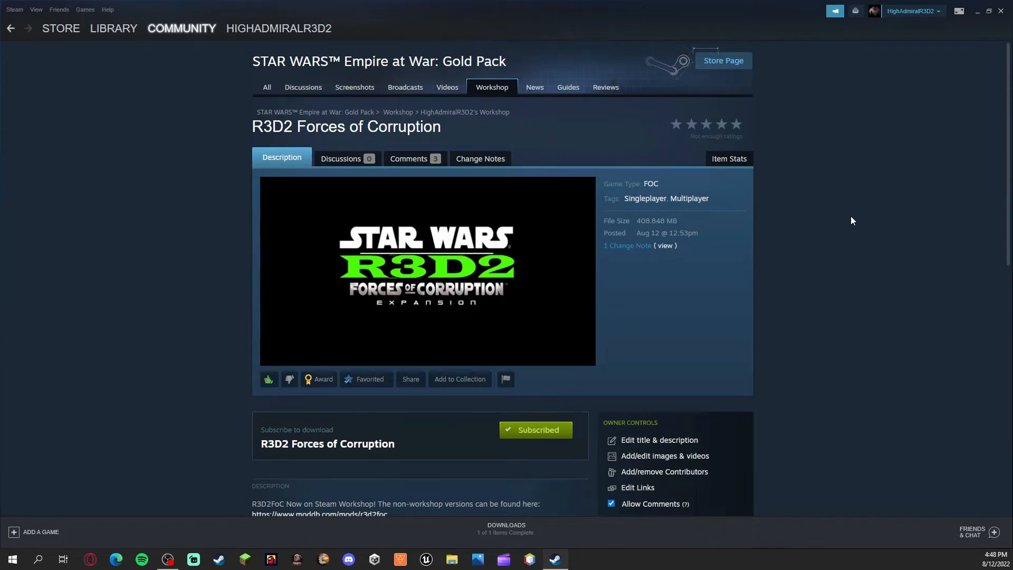
pyautogui.moveTo(739, 273)
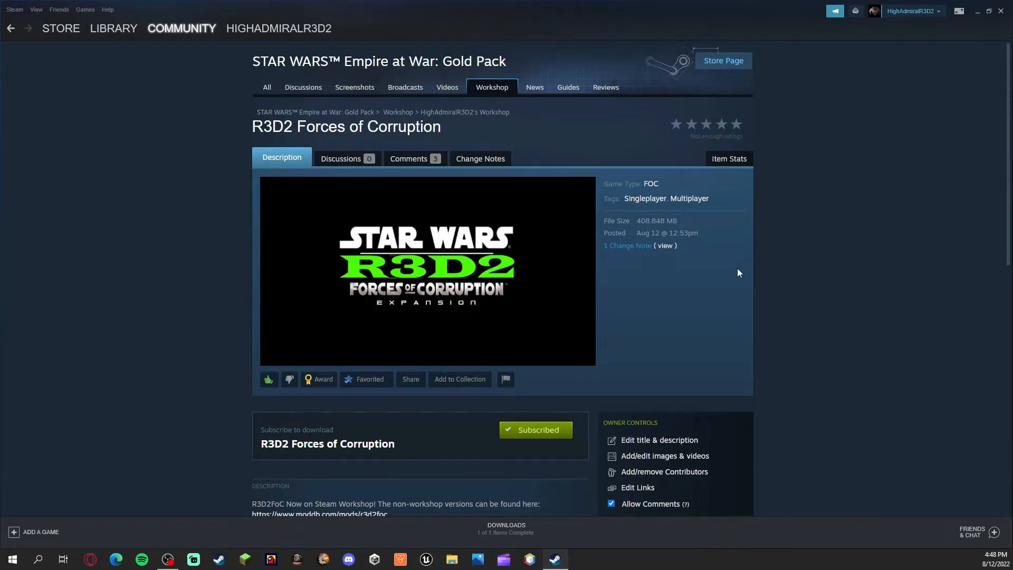
pyautogui.moveTo(184, 258)
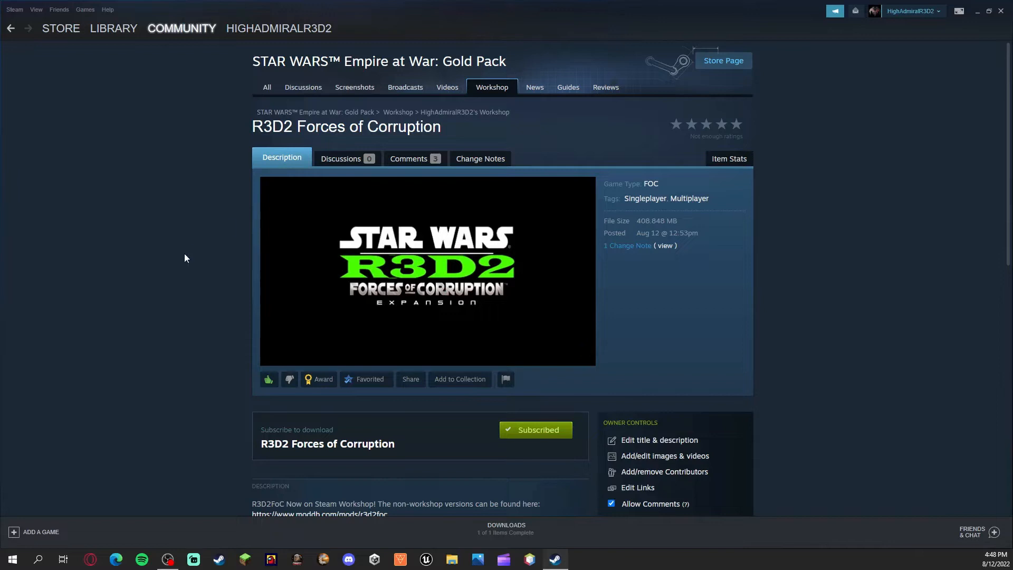
pyautogui.scroll(-3)
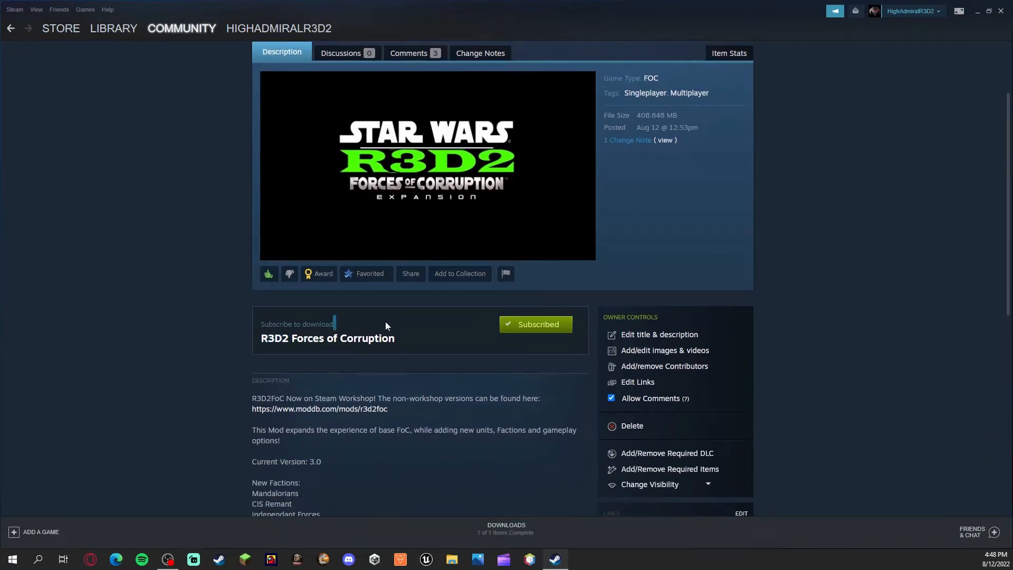
pyautogui.scroll(-3)
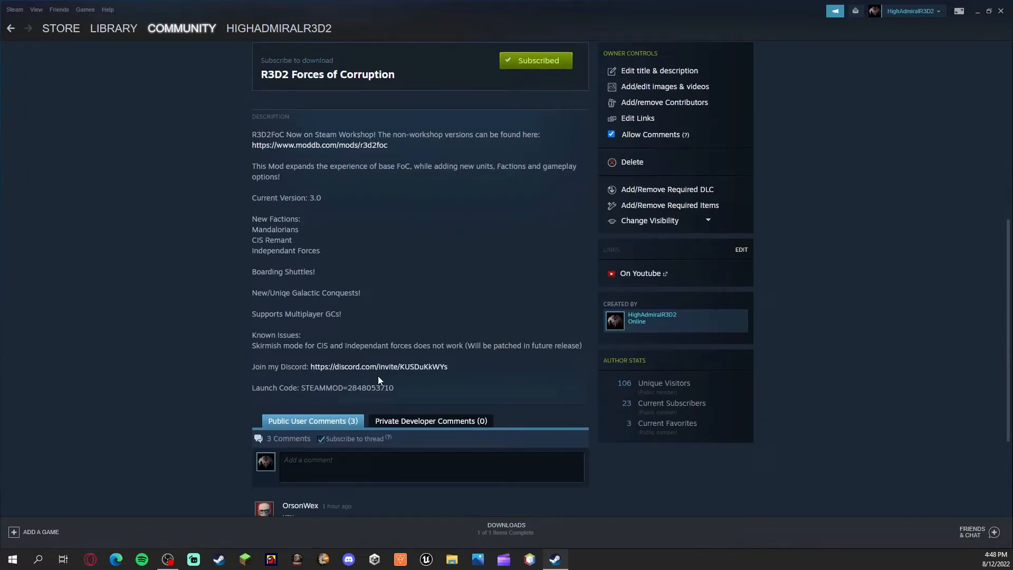
pyautogui.scroll(-3)
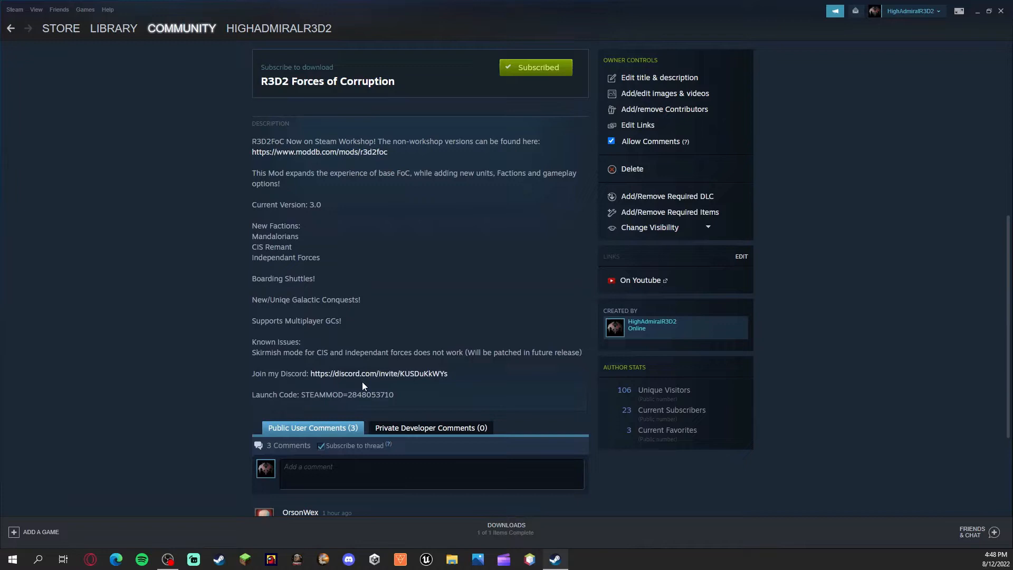
pyautogui.scroll(3)
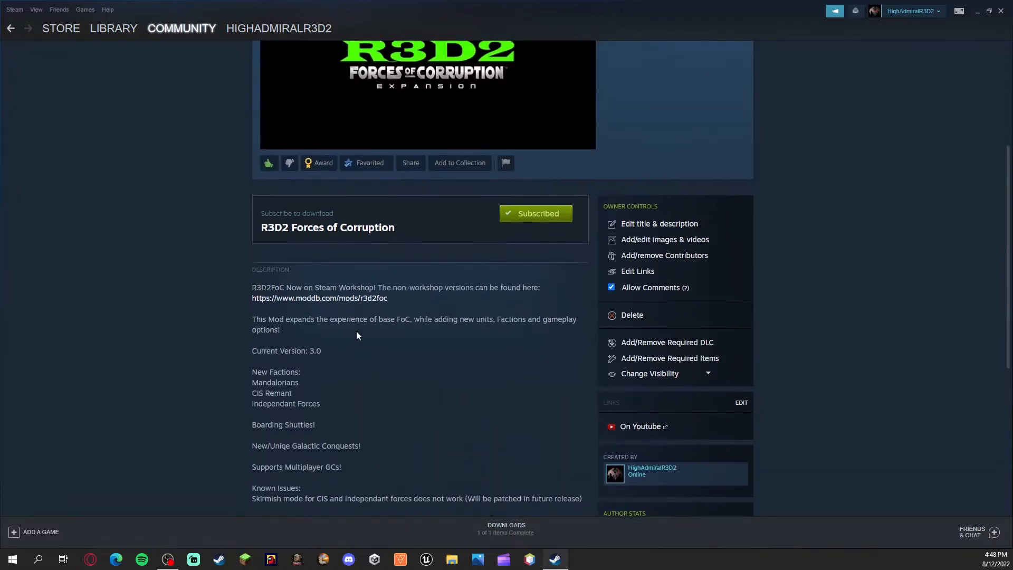
pyautogui.scroll(-3)
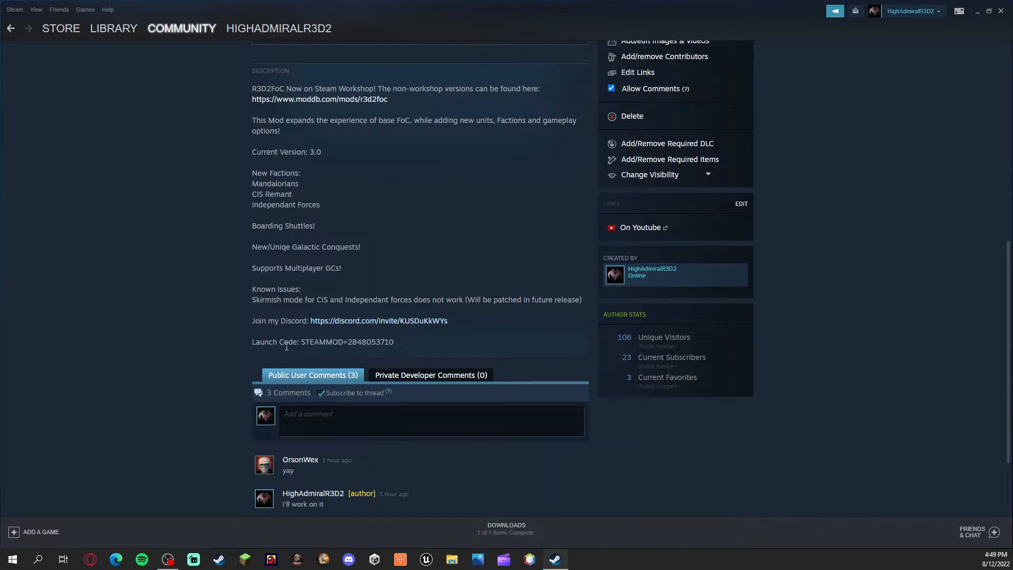
pyautogui.moveTo(205, 372)
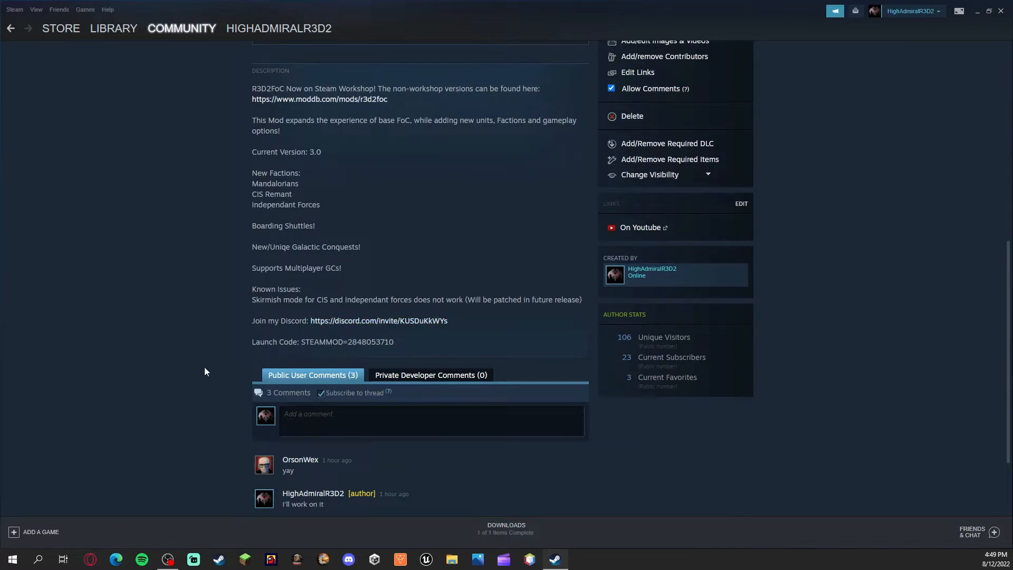
pyautogui.scroll(3)
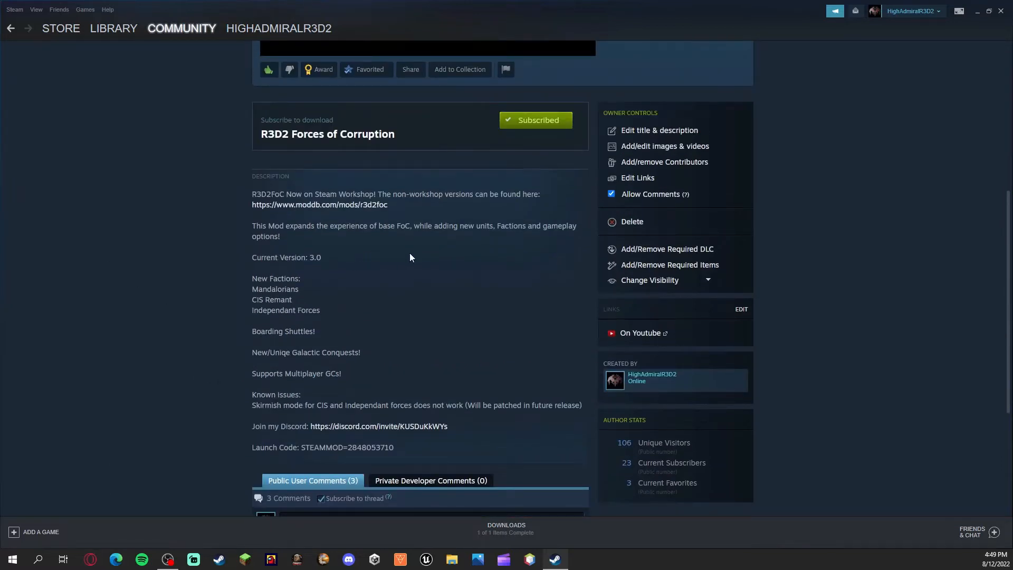
pyautogui.scroll(3)
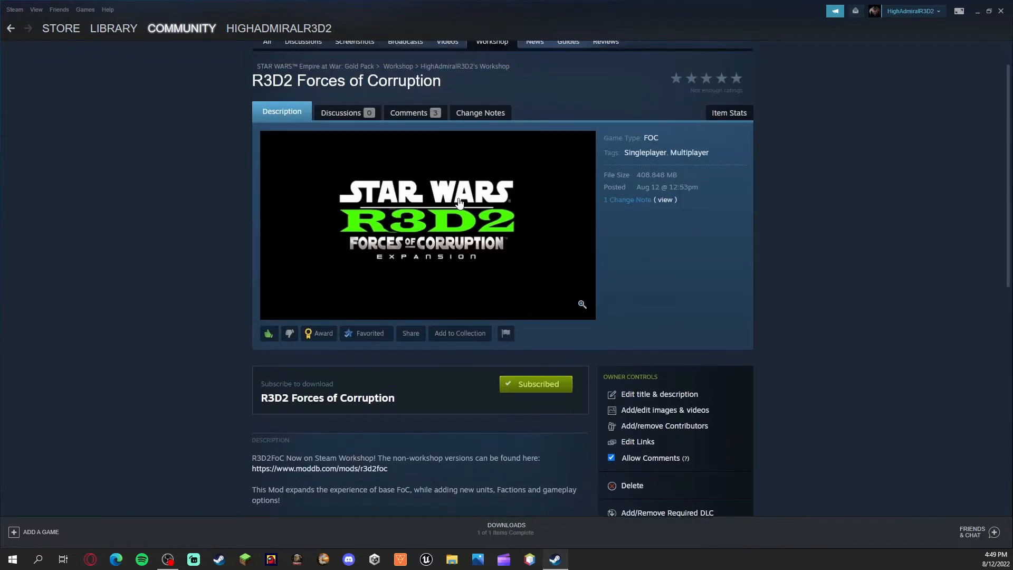
pyautogui.scroll(-3)
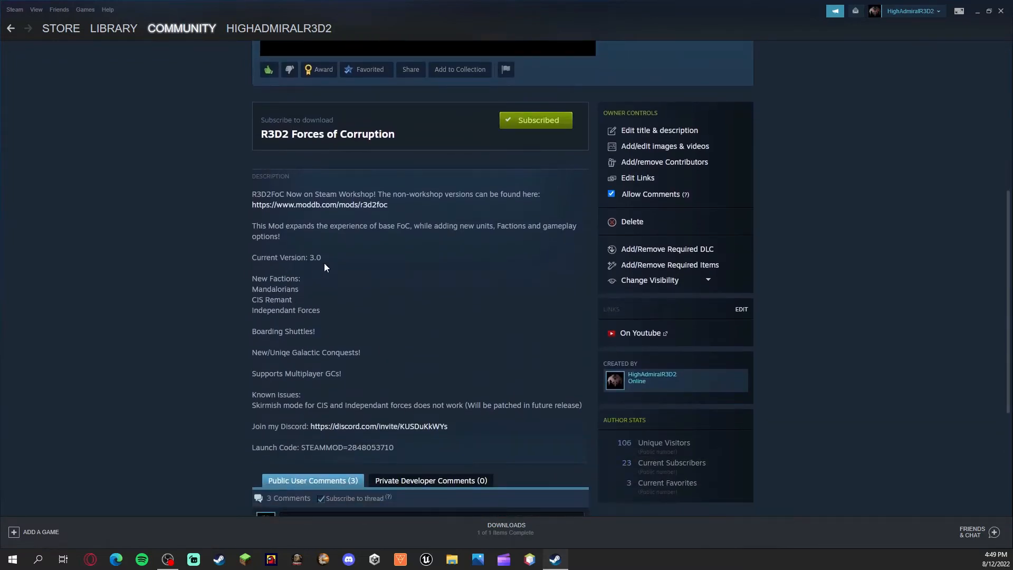
pyautogui.moveTo(293, 310)
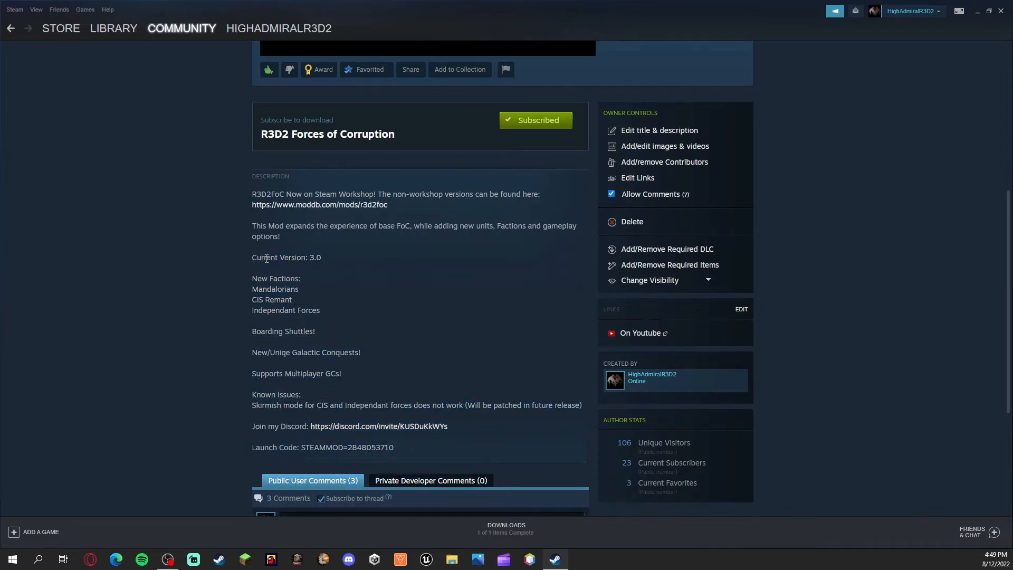
pyautogui.moveTo(362, 274)
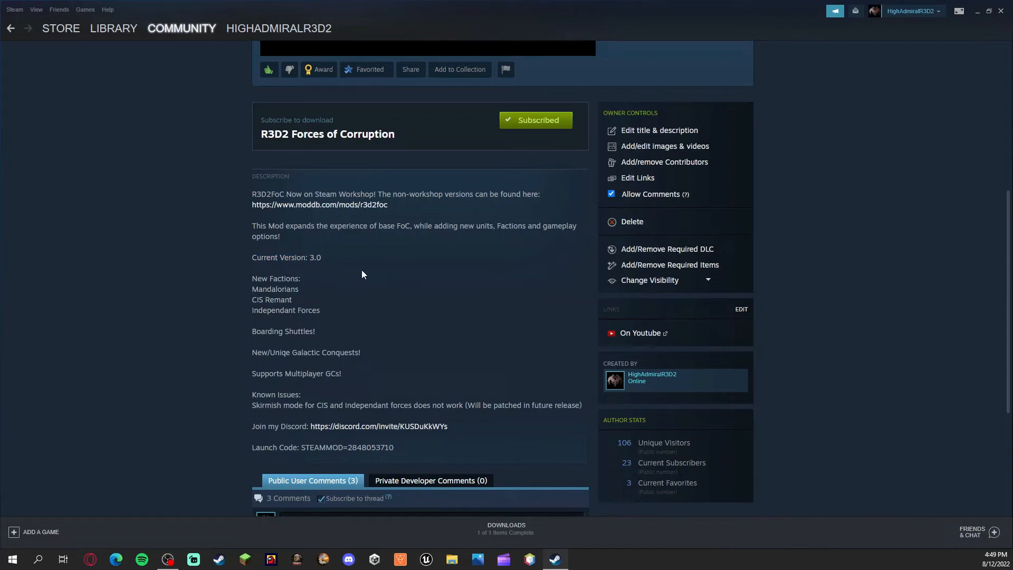
pyautogui.moveTo(328, 261)
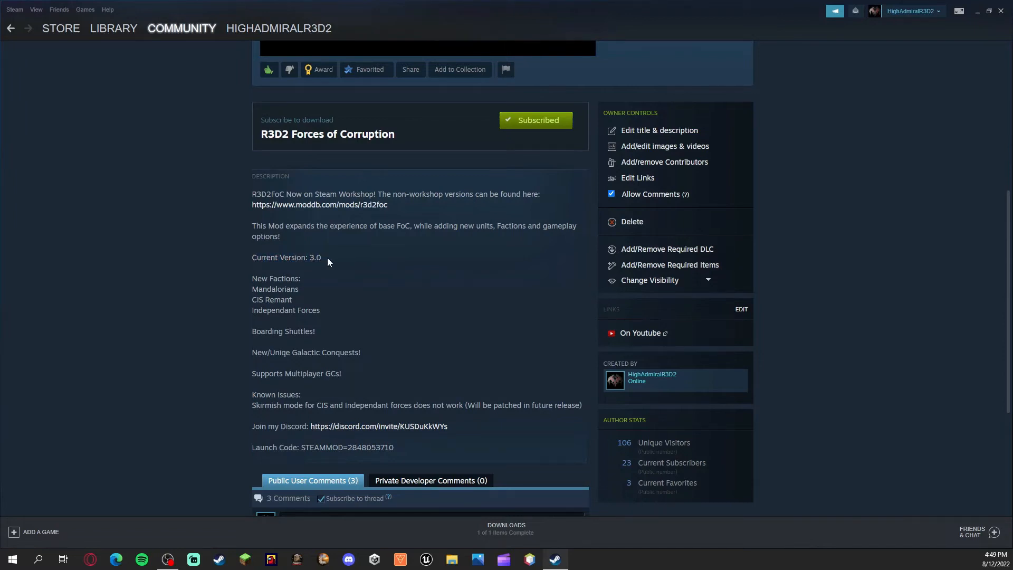
pyautogui.tripleClick(286, 257)
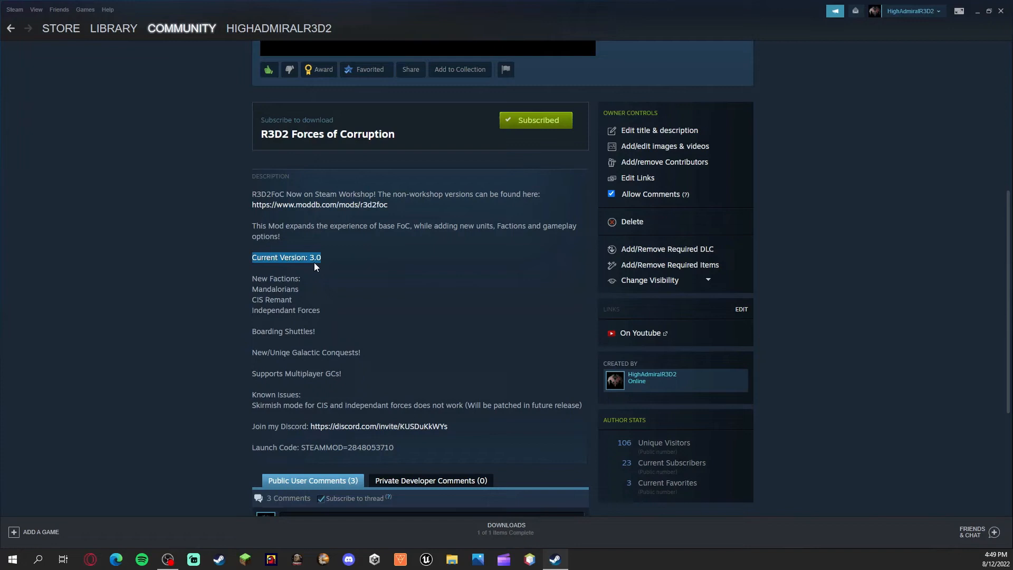
pyautogui.moveTo(532, 299)
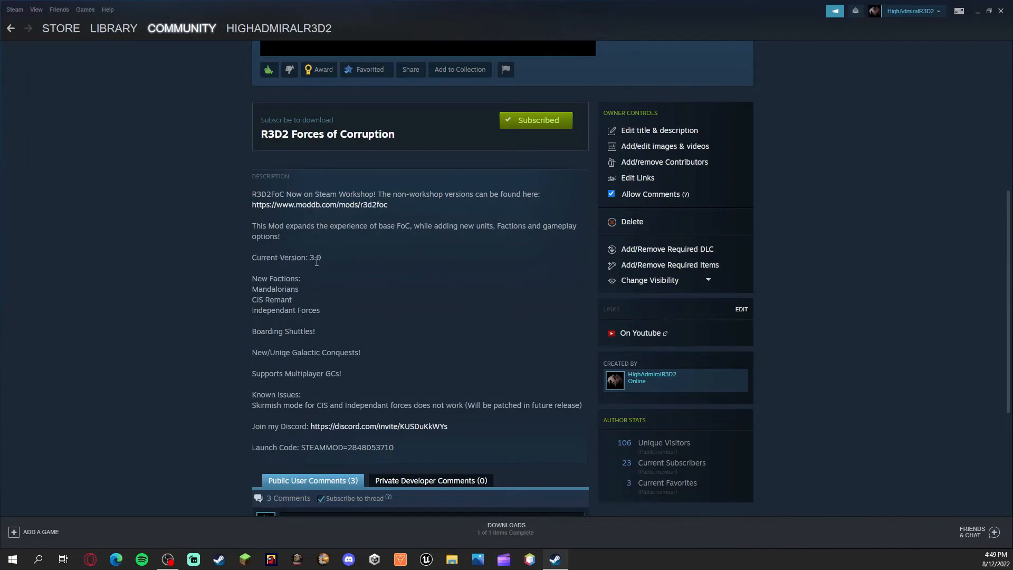
pyautogui.moveTo(367, 282)
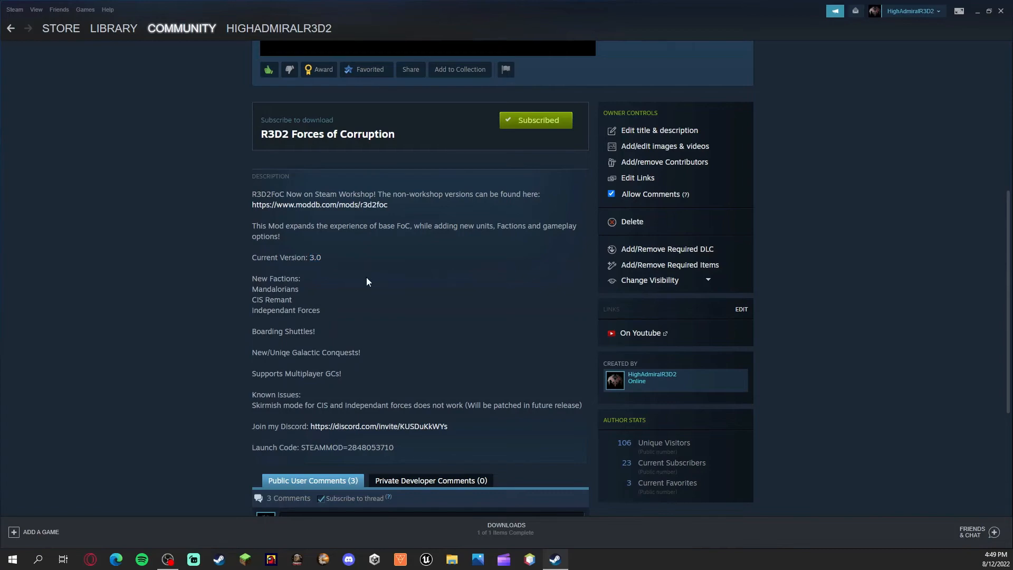
pyautogui.scroll(3)
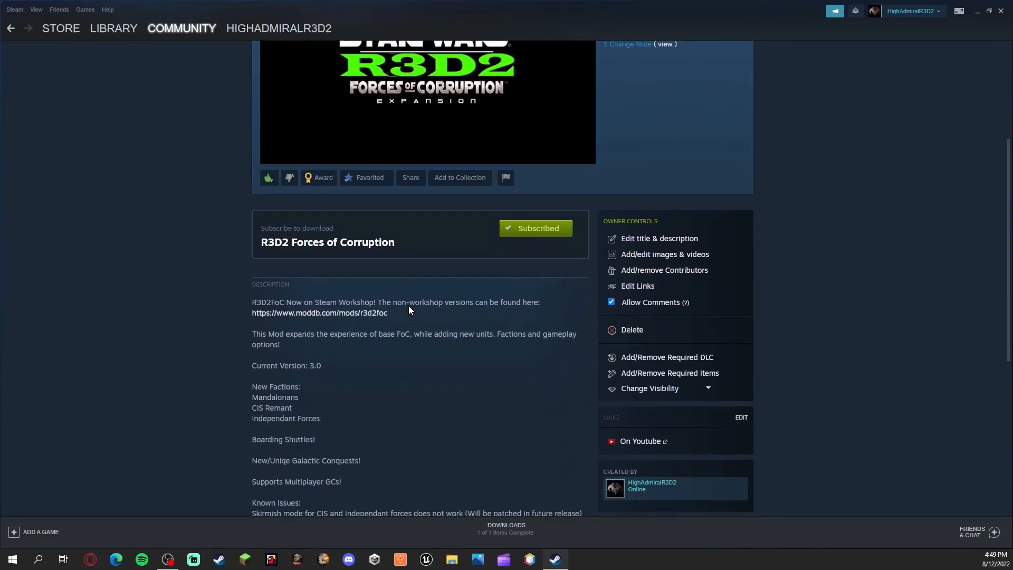
pyautogui.scroll(-3)
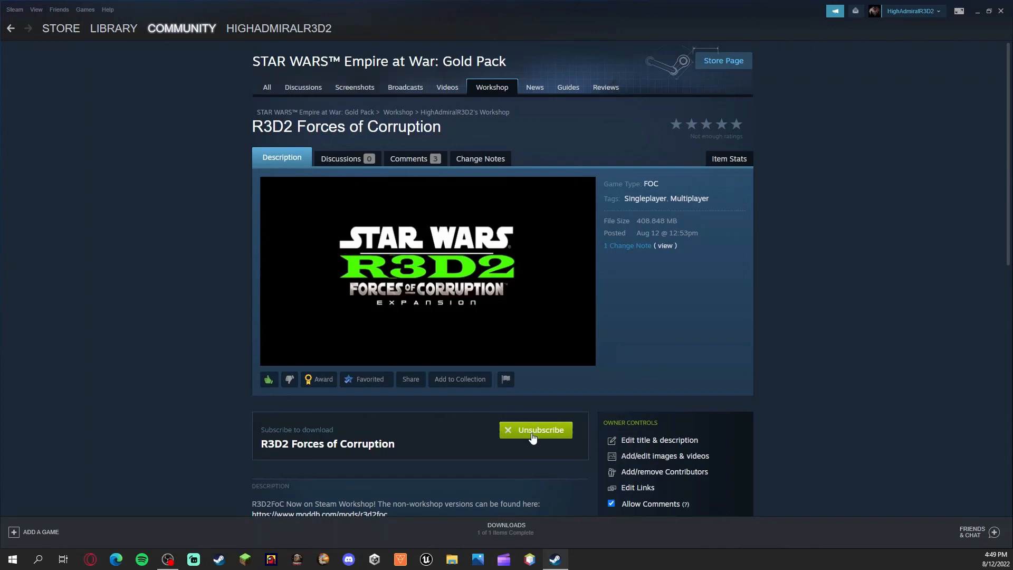
pyautogui.click(536, 430)
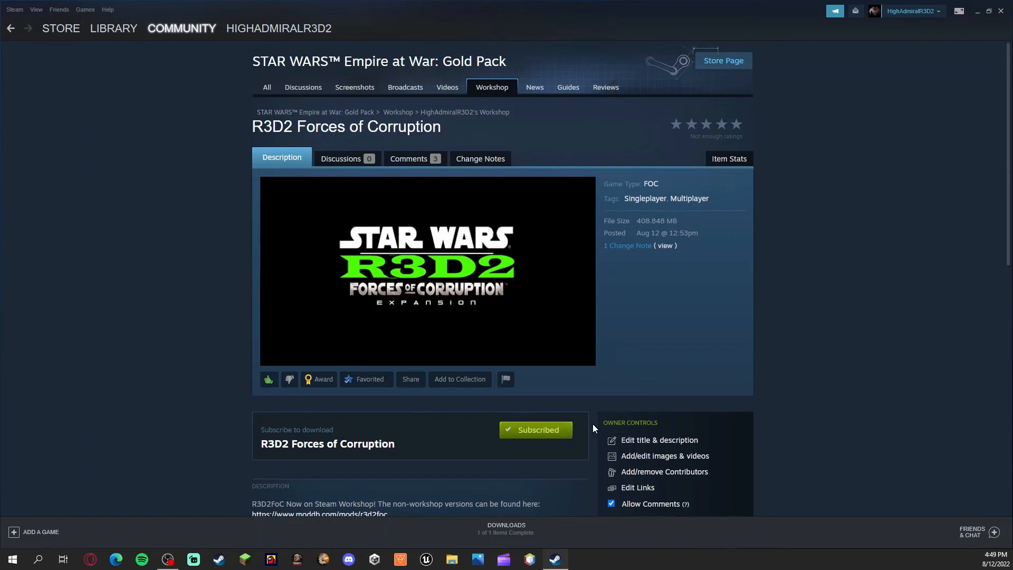
pyautogui.moveTo(443, 375)
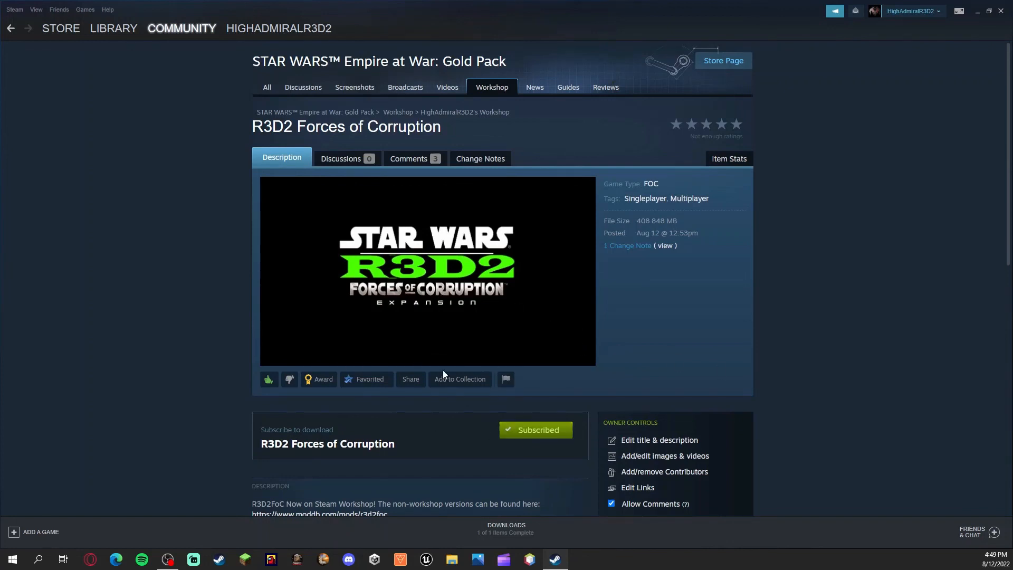
pyautogui.moveTo(835, 234)
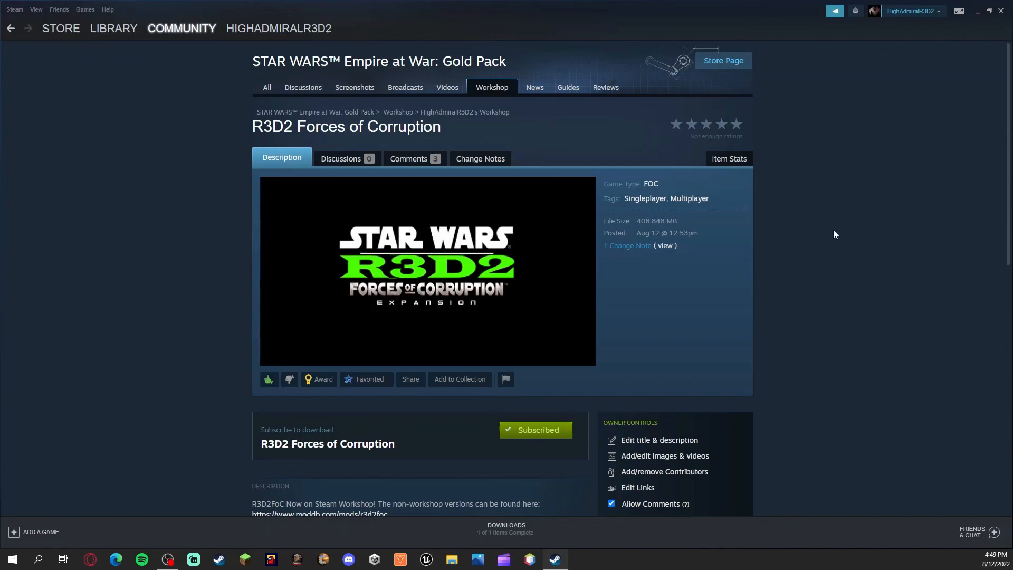